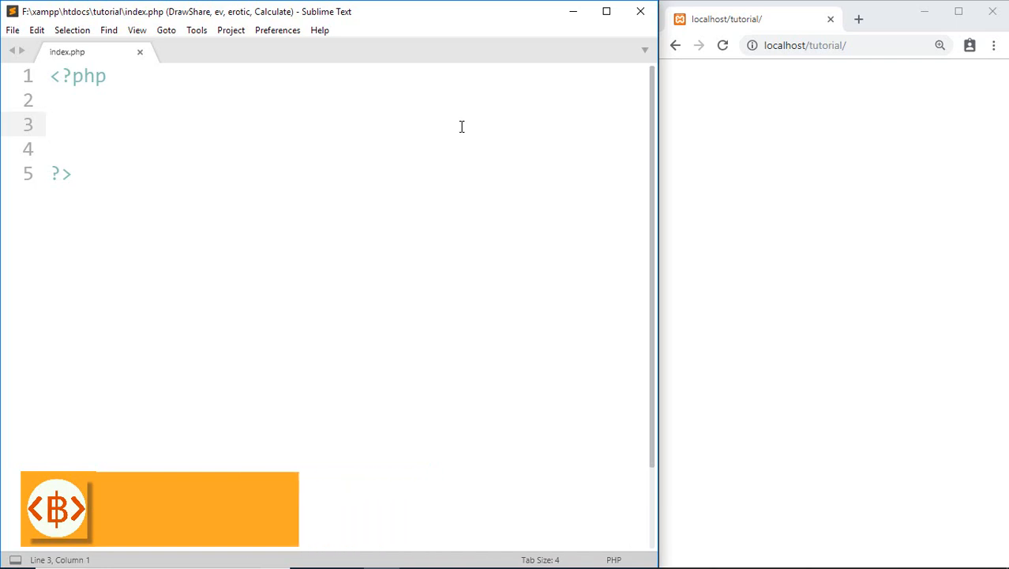
Write `$x = 20;` on line 3 and `$x = $x + 1;` on line 4 in index.php
type("$x")
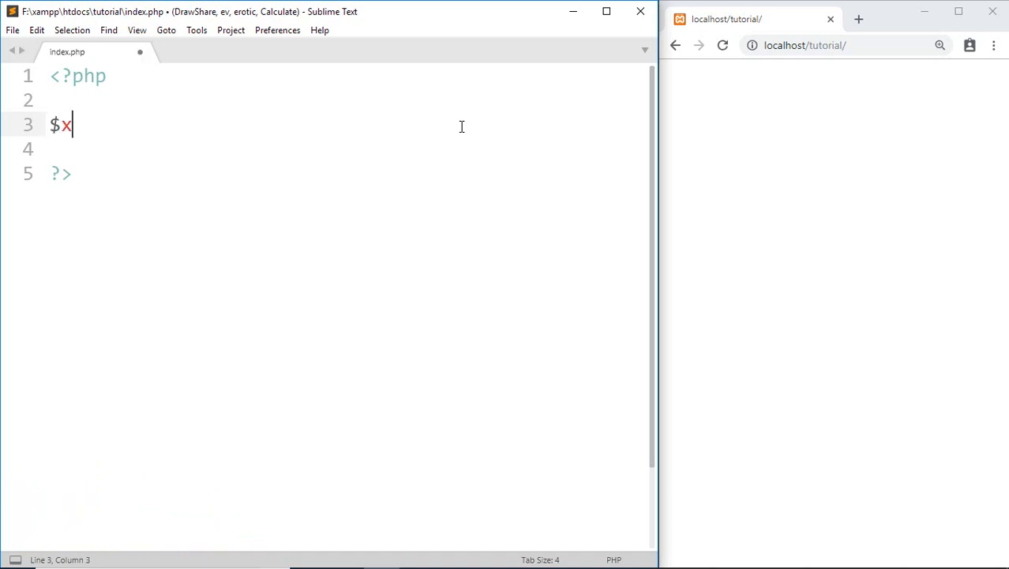
type("= 20")
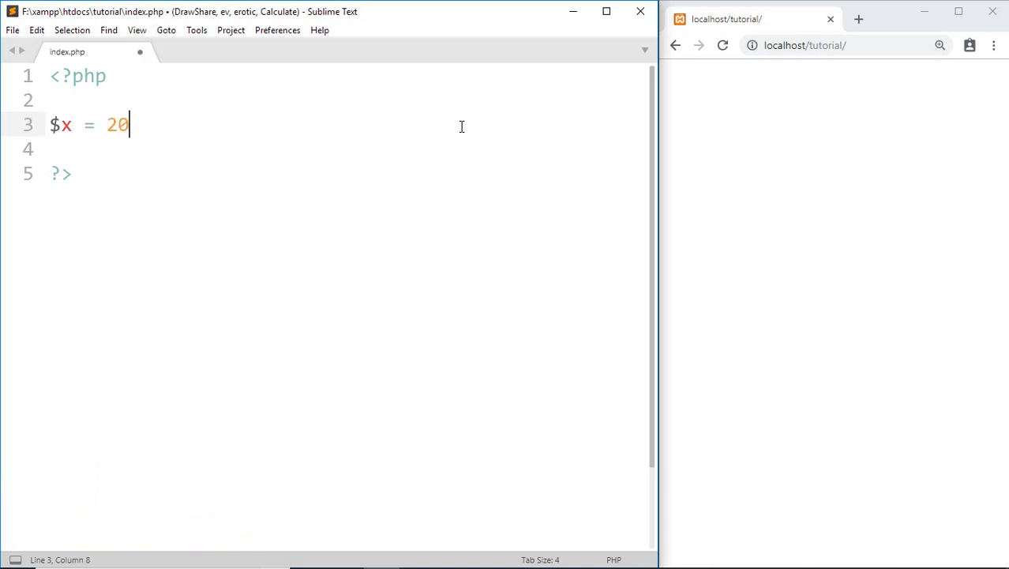
type(";")
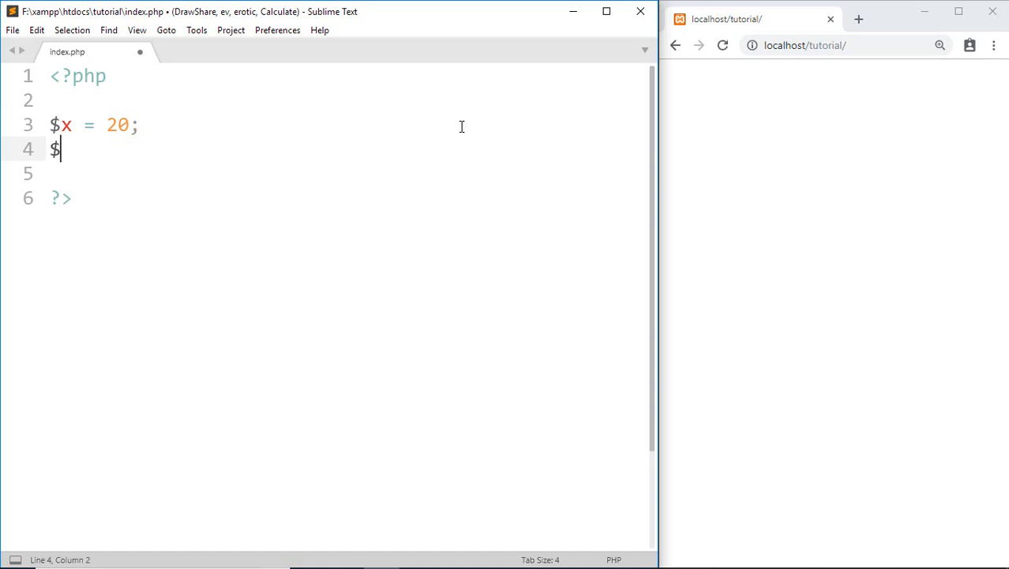
type("x =")
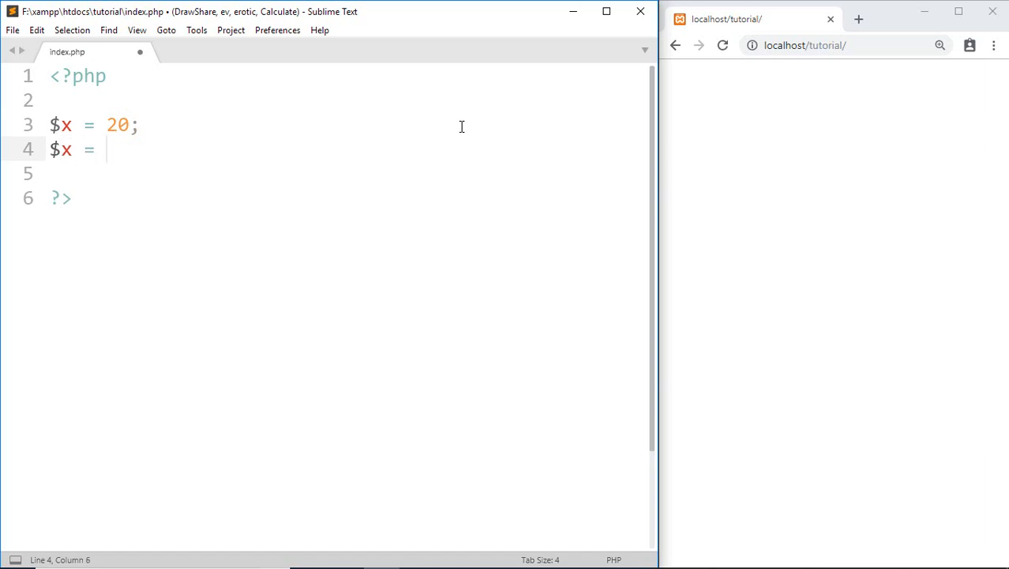
type("$x +")
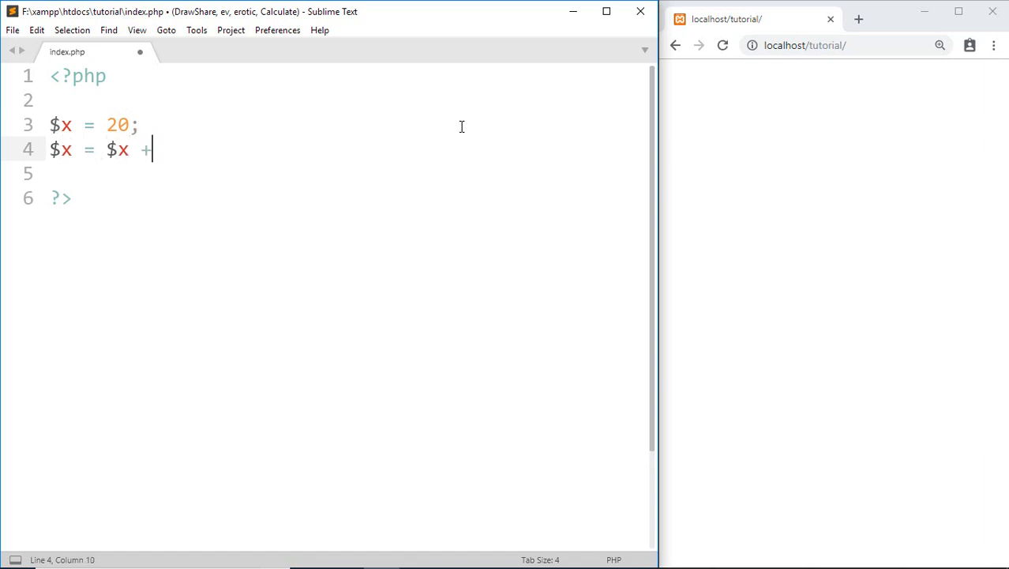
type("1")
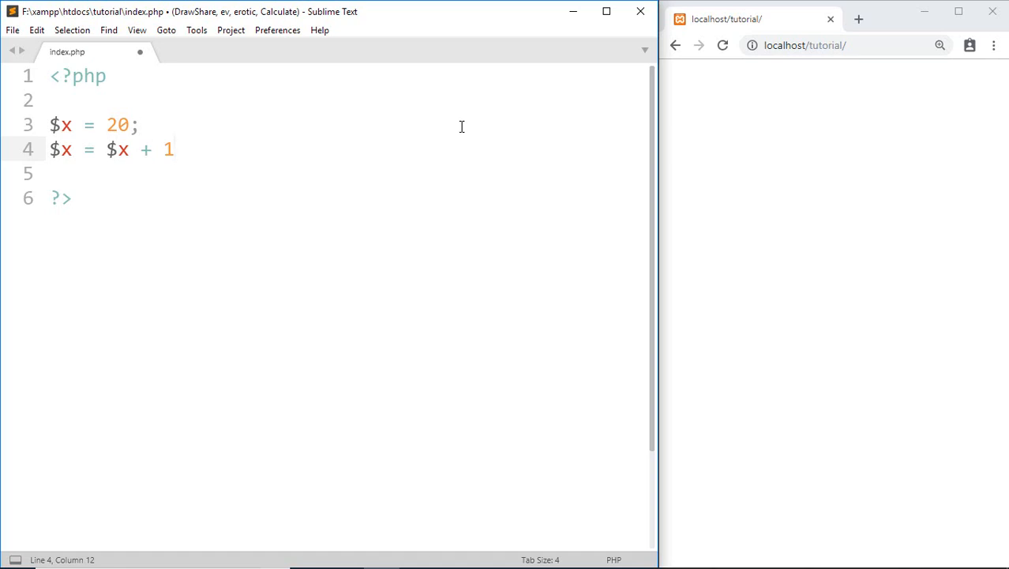
type(";")
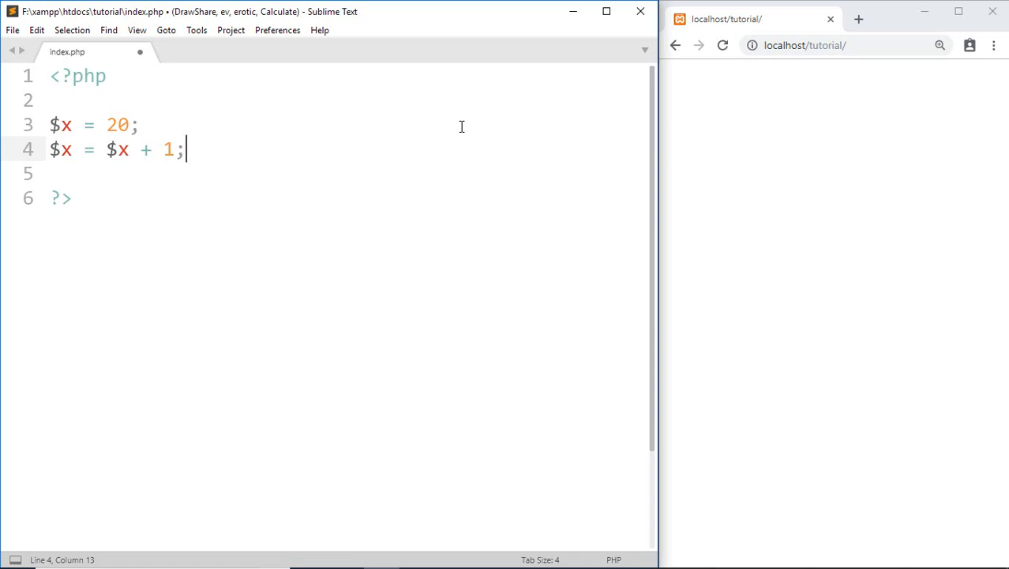
Insert an echo statement that outputs $x in place of the placeholder string
type("echo \"string\";")
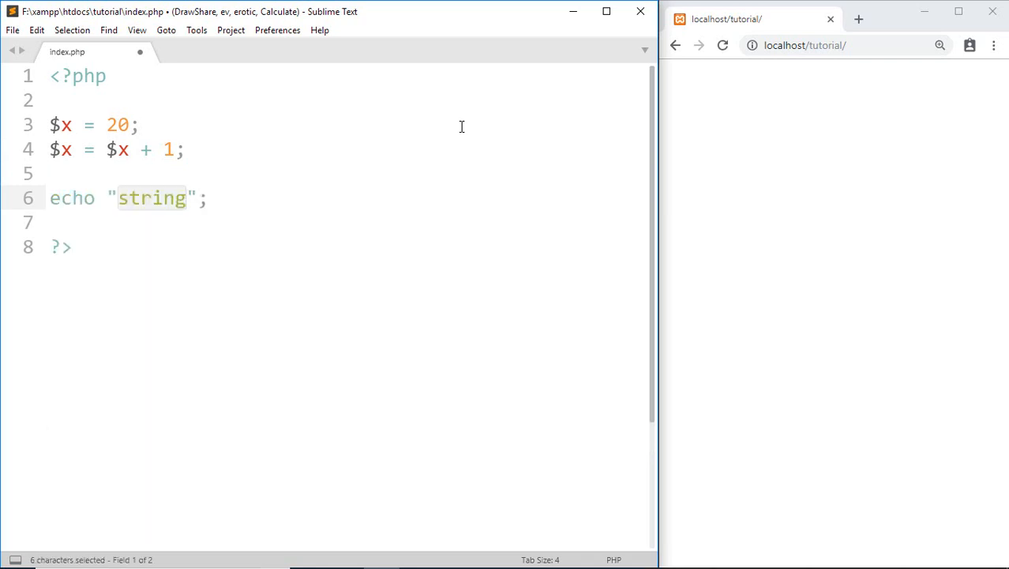
key("Delete")
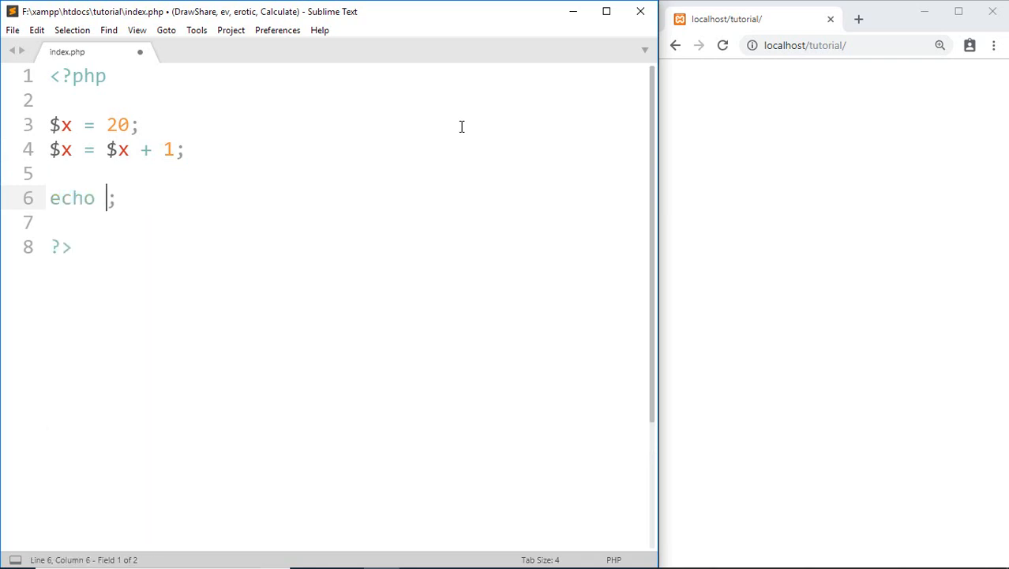
type("$x")
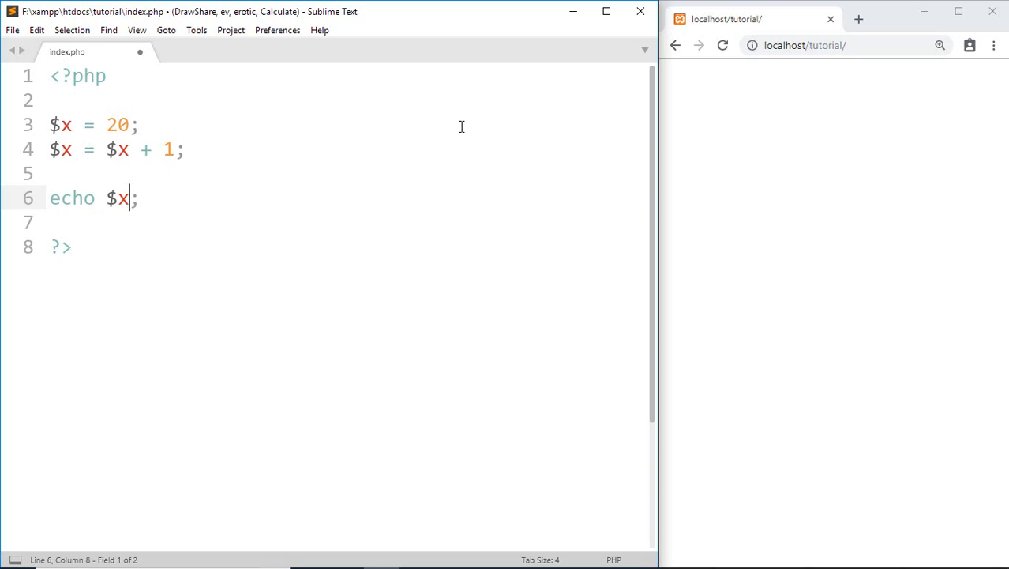
mouse_move(780, 205)
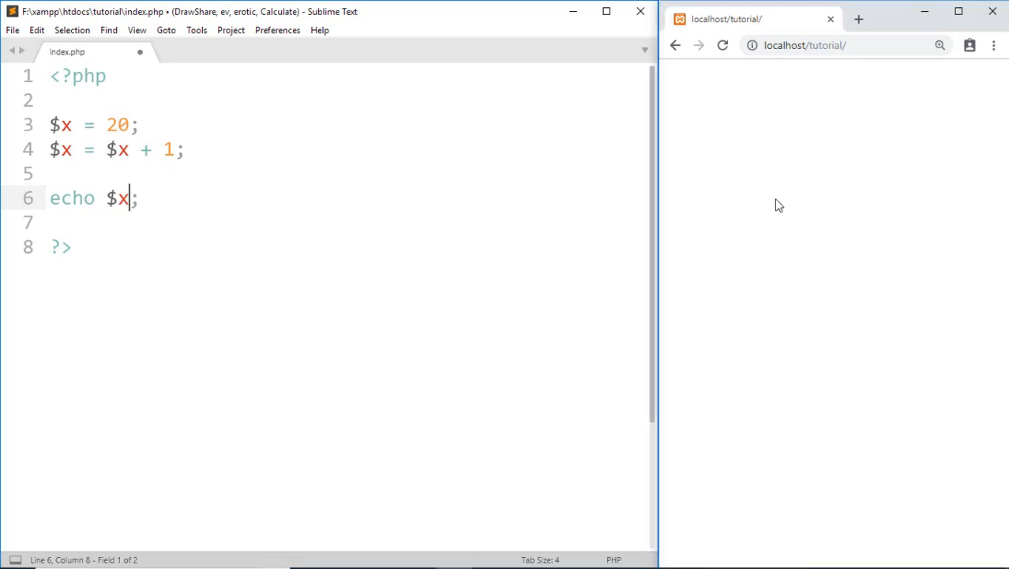
Save the script and return to the increment line
key("ctrl+s")
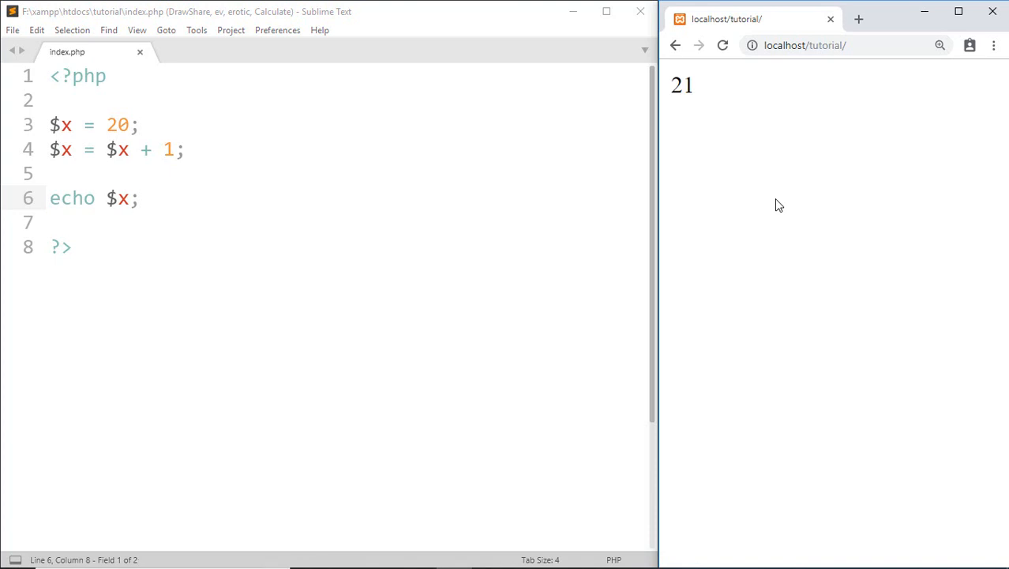
left_click(165, 149)
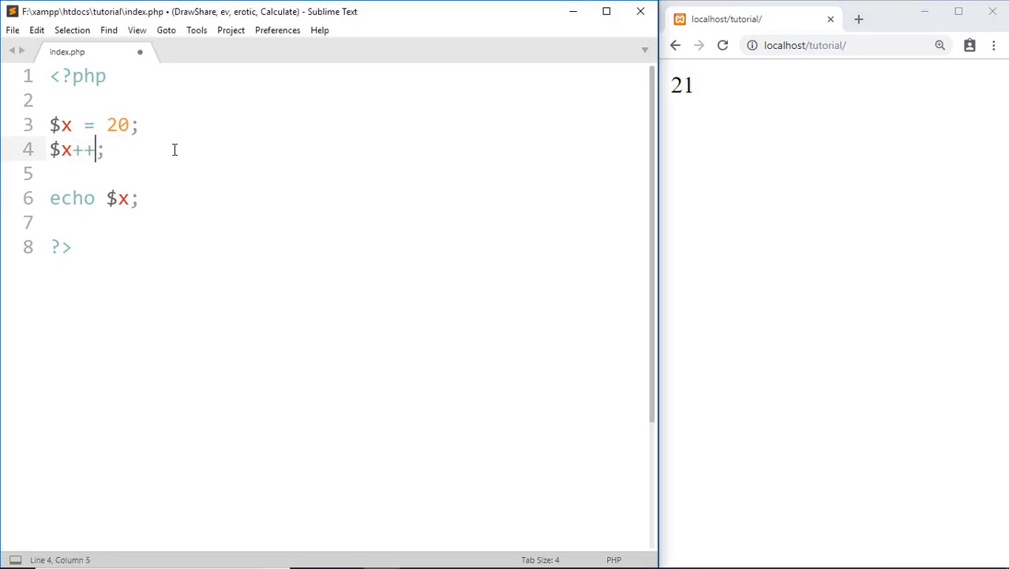
Change $x's starting value from 20 to 25 and reload the page to show 26
double_click(117, 124)
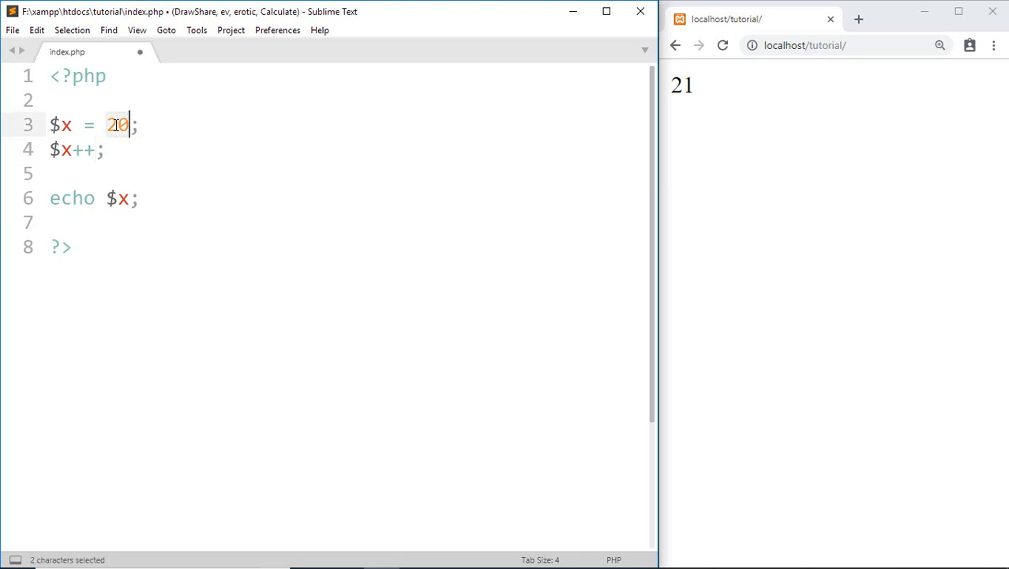
type("25")
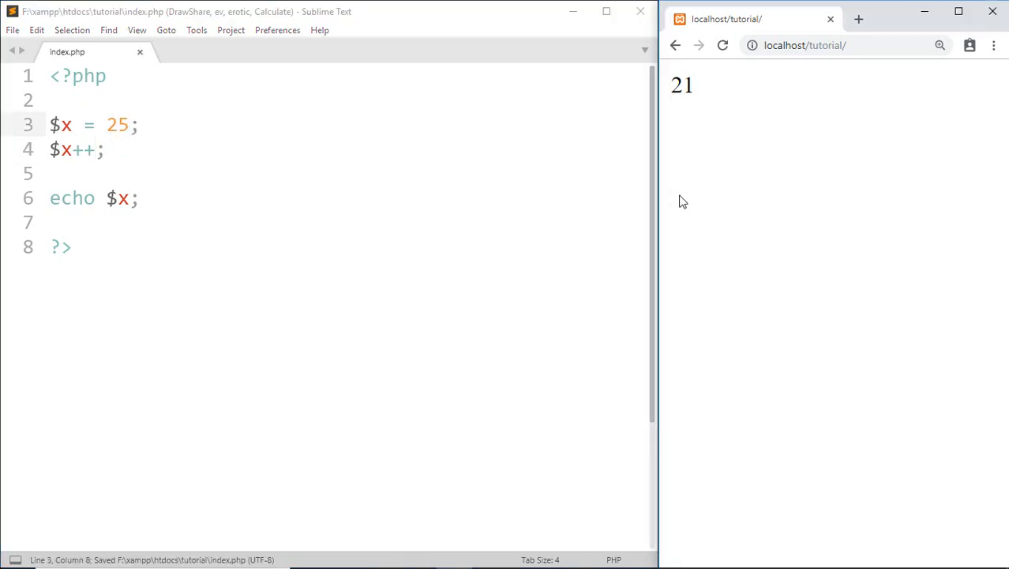
left_click(722, 45)
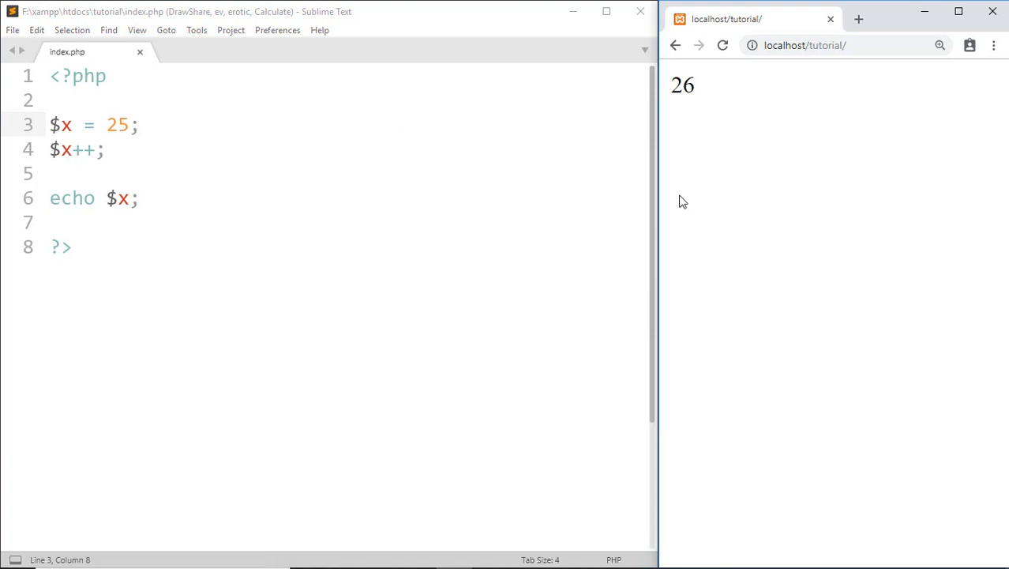
mouse_move(100, 166)
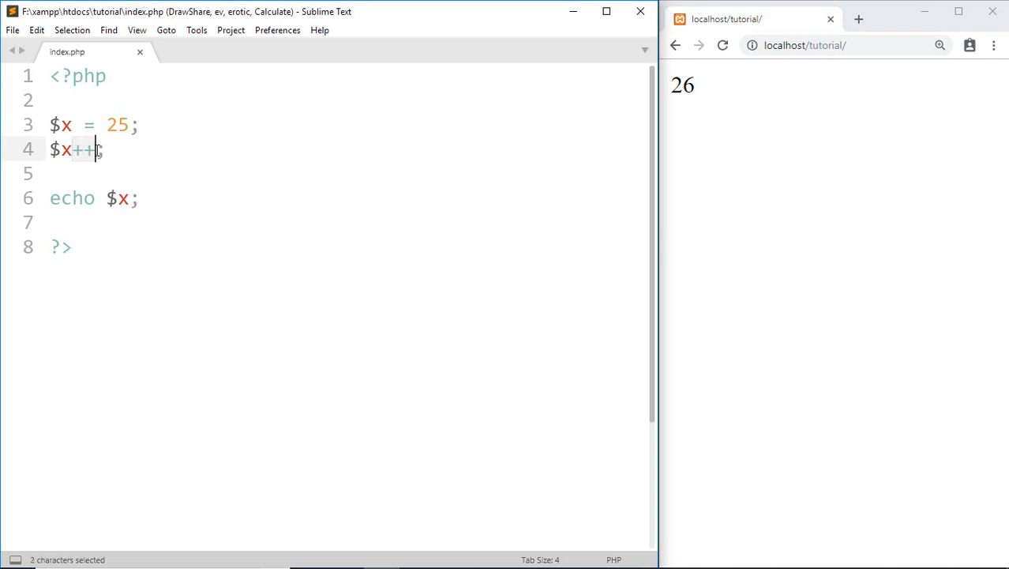
Replace ++ with -- on line 4, save, and reload the browser to show 24
type("--")
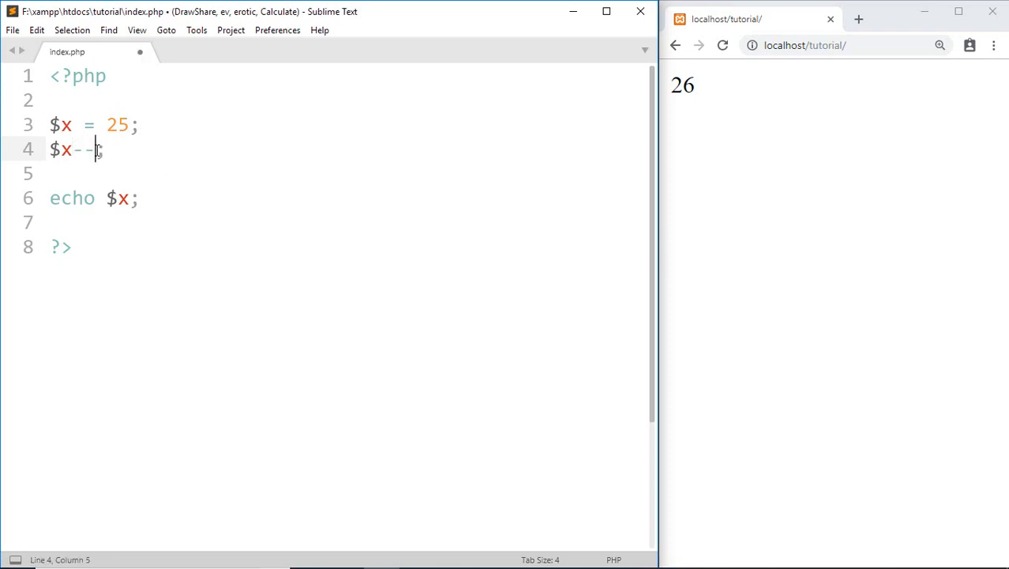
key("ctrl+s")
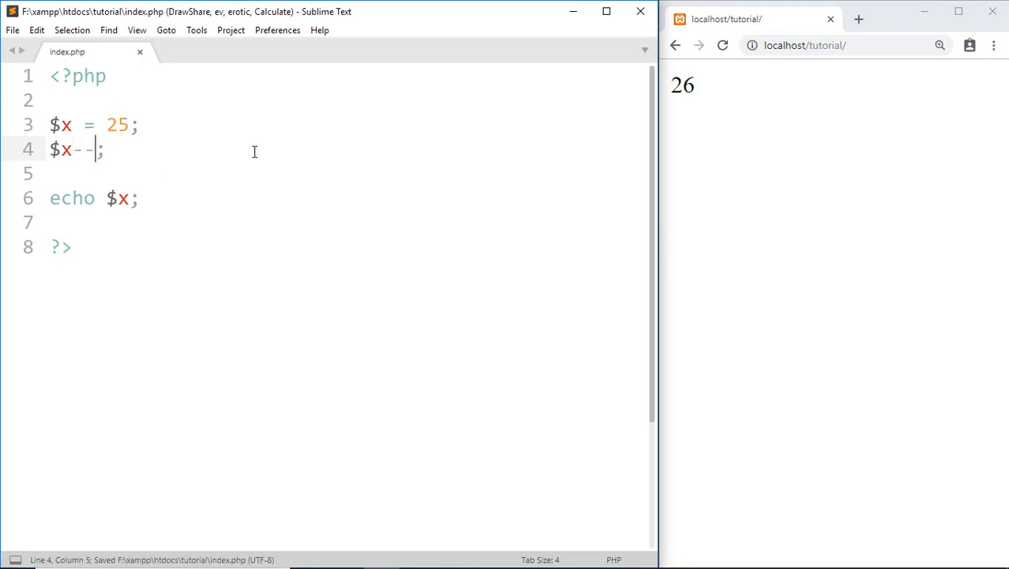
left_click(722, 45)
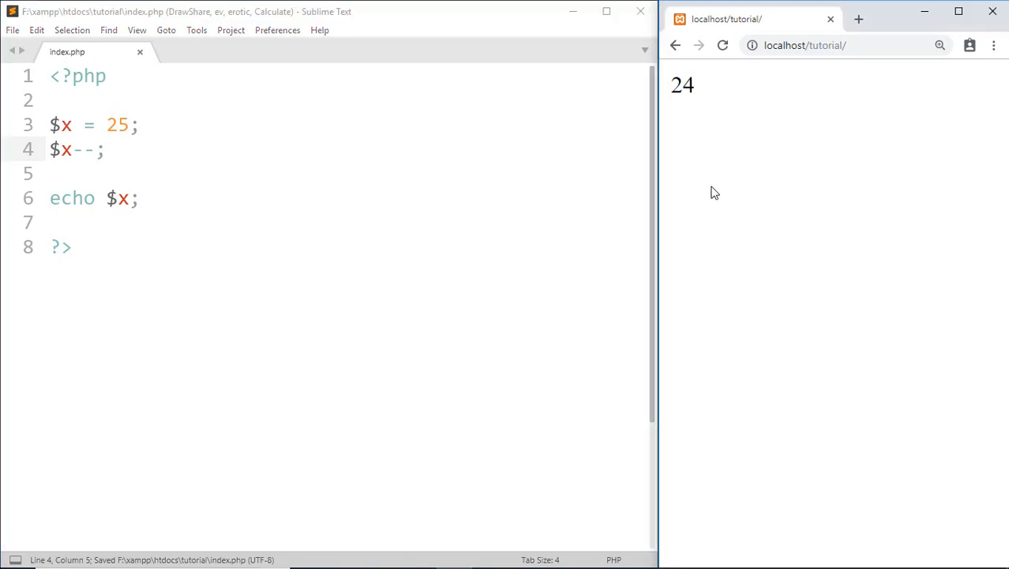